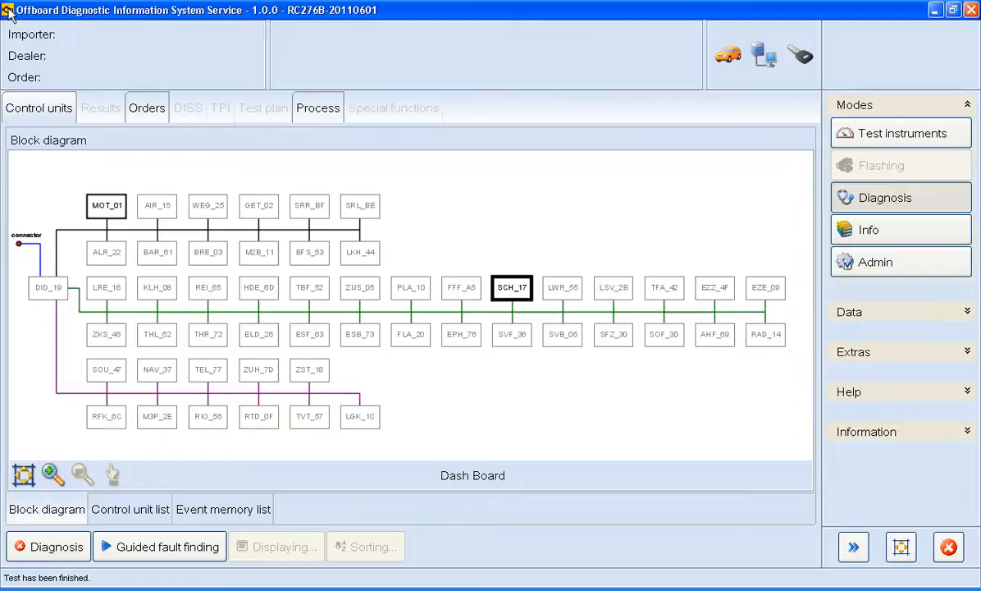
mouse_move(556, 75)
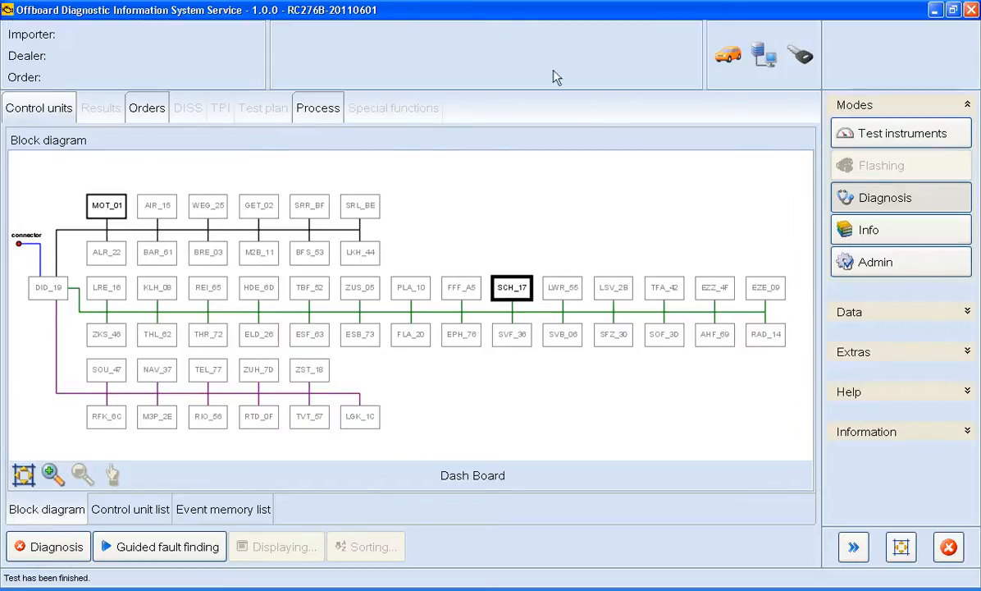
mouse_move(767, 295)
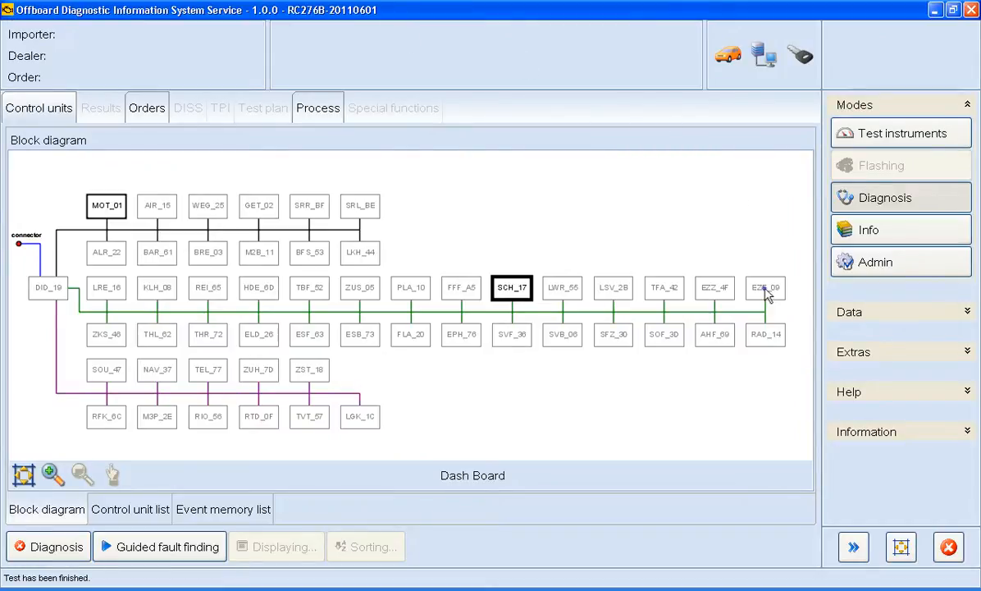
Select Central Electrics unit EZE_09 and run Identify control unit on it
click(765, 287)
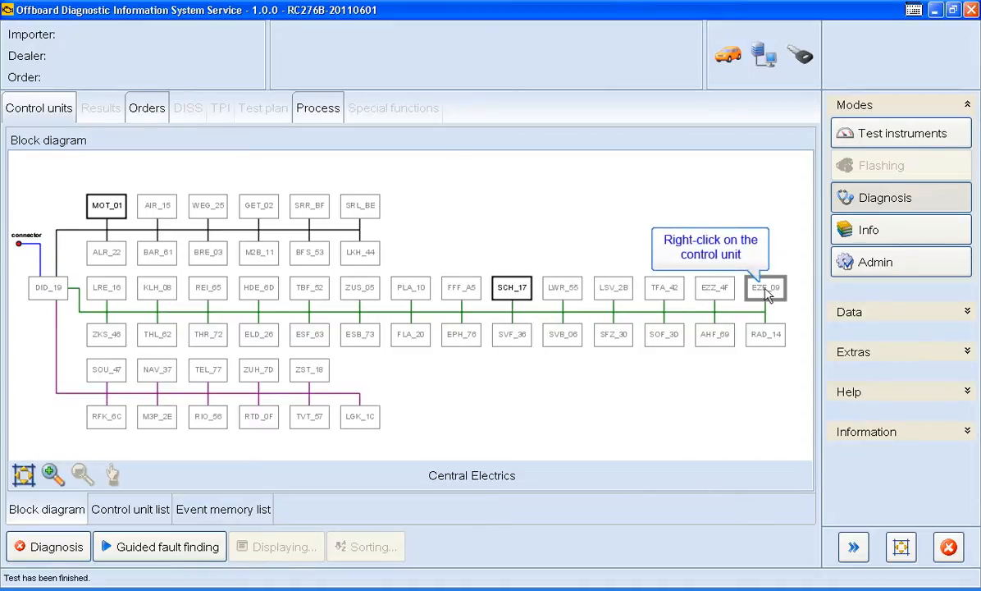
right_click(766, 288)
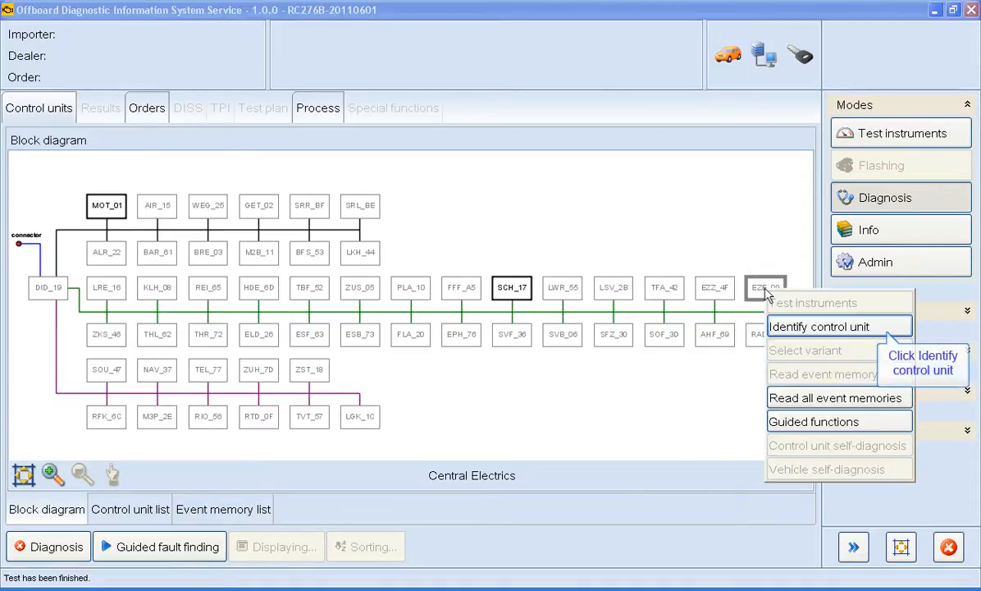
mouse_move(777, 318)
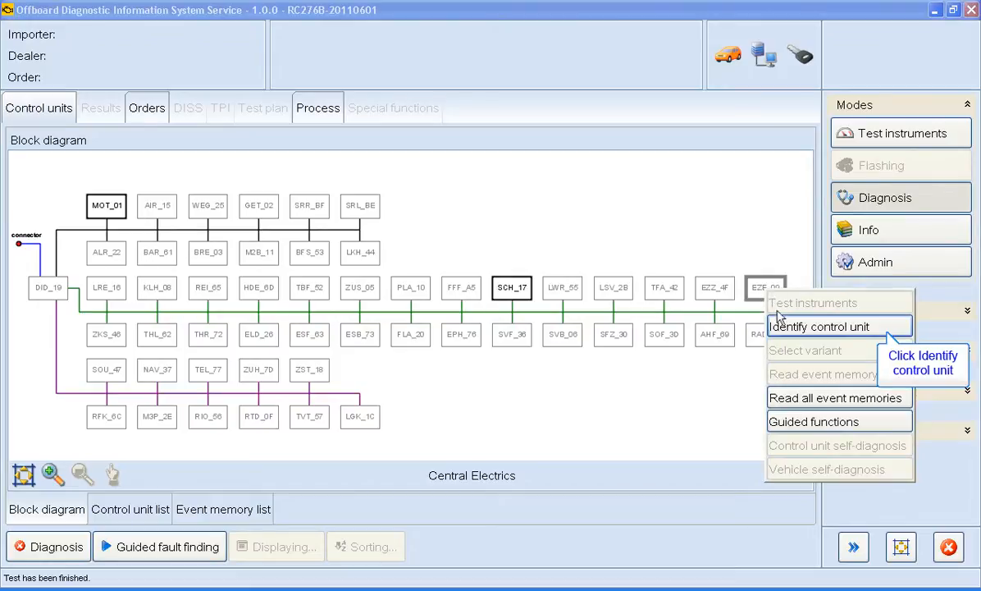
click(819, 326)
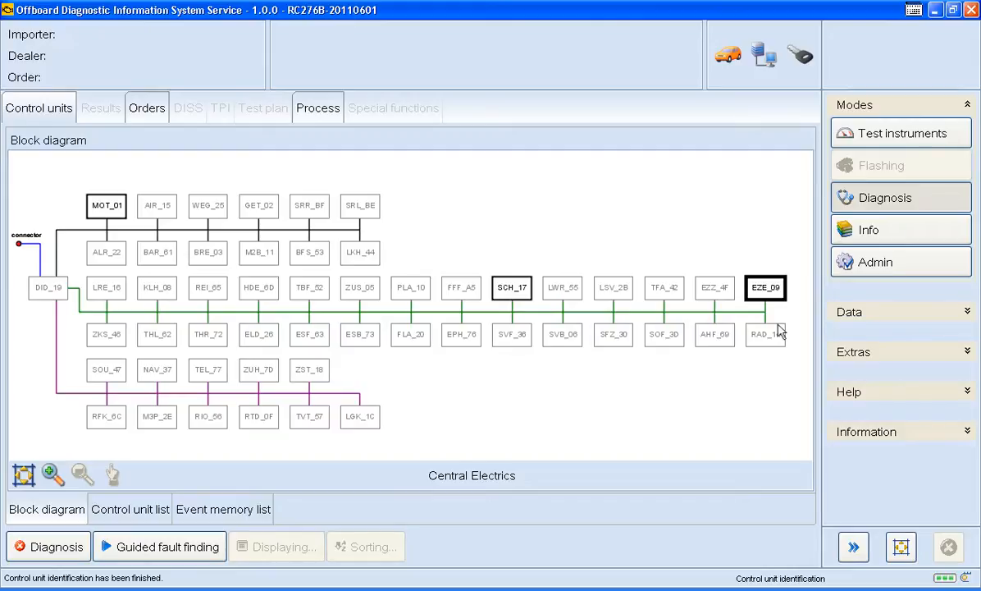
mouse_move(776, 328)
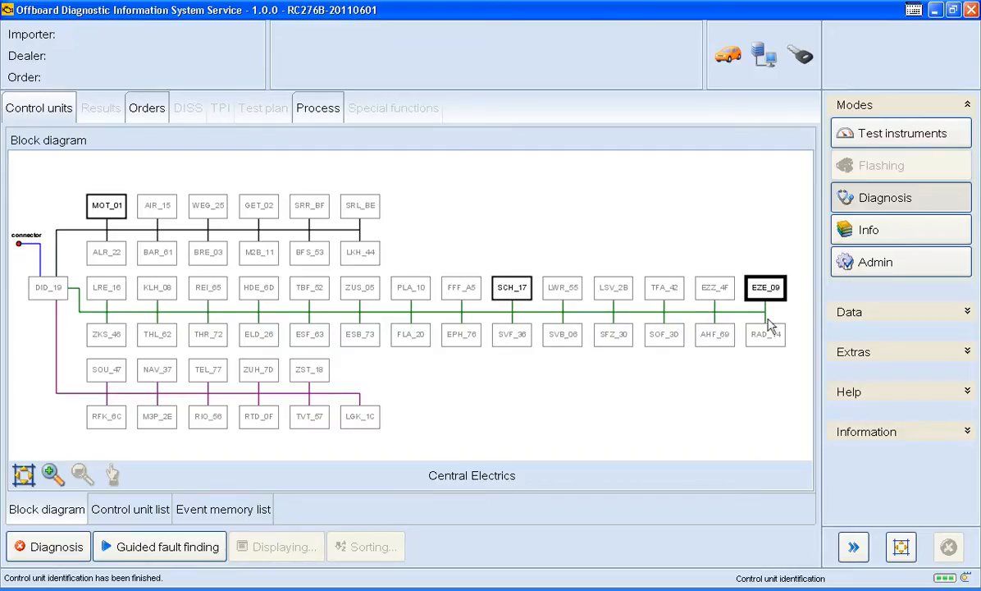
Execute the guided function 'Read measuring value vehicle electrical system CM' for EZE_09
right_click(765, 287)
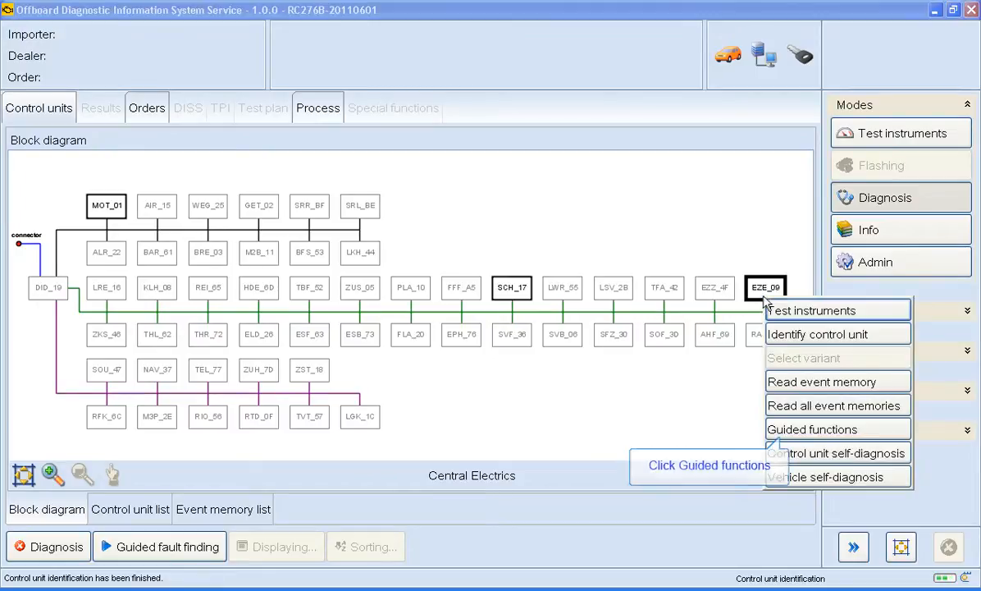
mouse_move(794, 410)
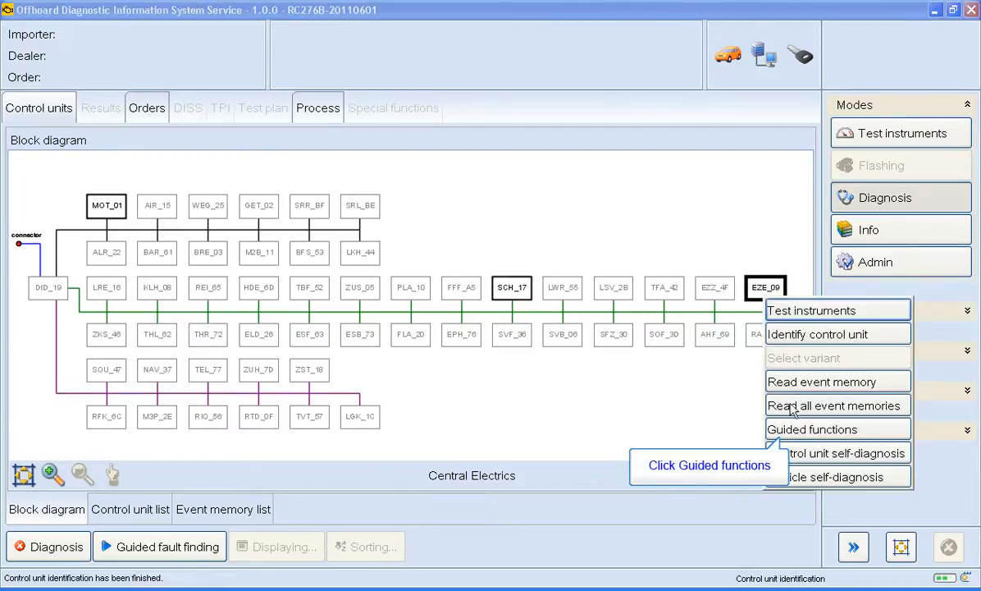
click(812, 428)
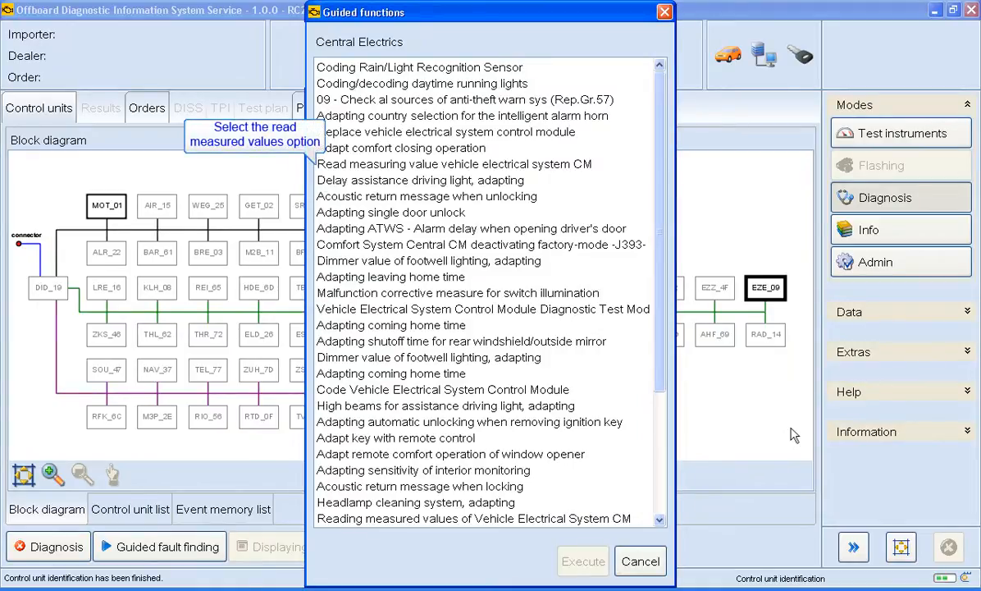
mouse_move(558, 324)
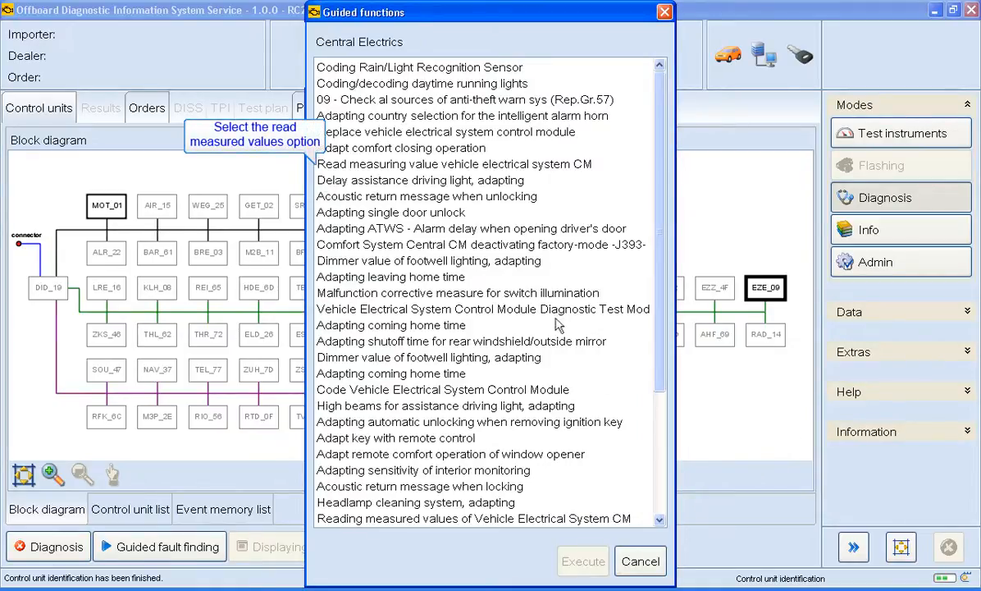
click(453, 163)
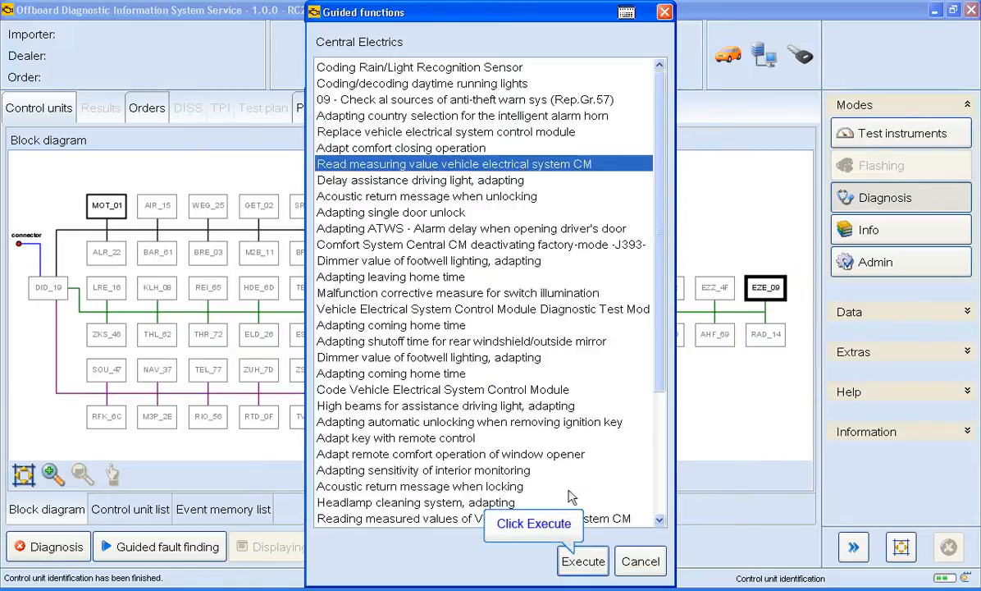
click(583, 561)
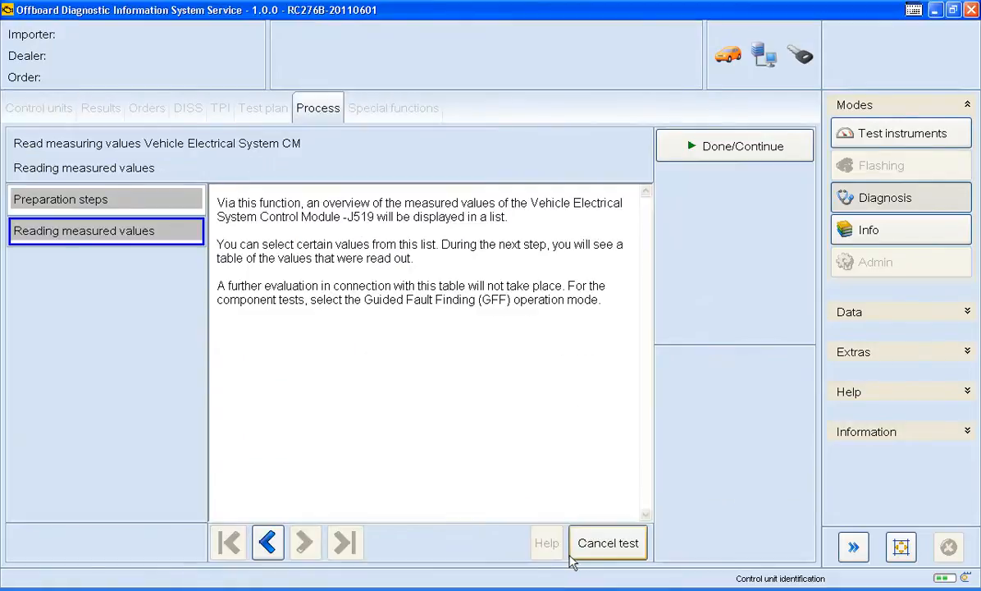
mouse_move(765, 343)
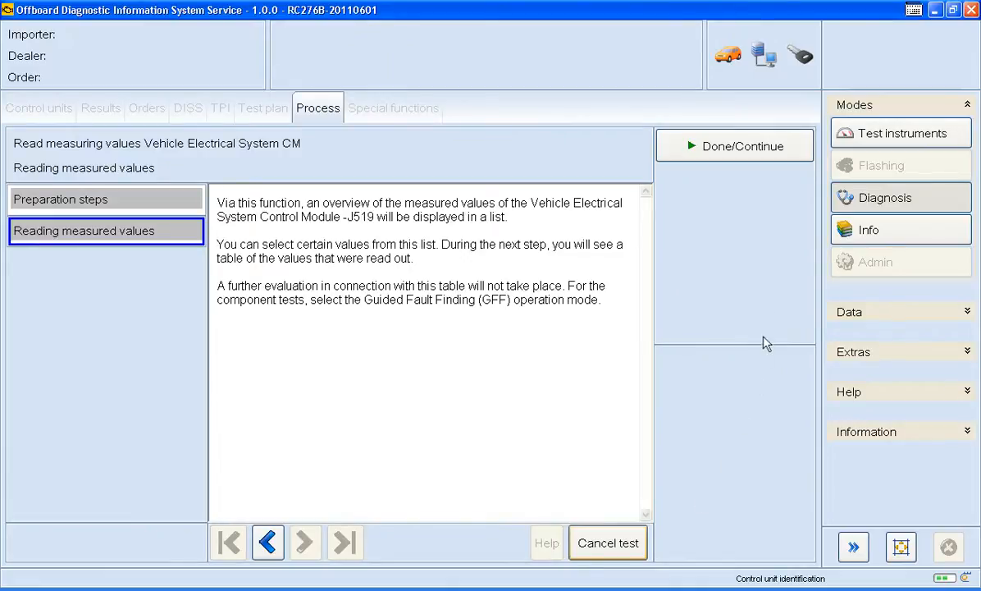
Add 9 43/3 Left rear turn signal, then Date and Time, to the measured values
click(732, 145)
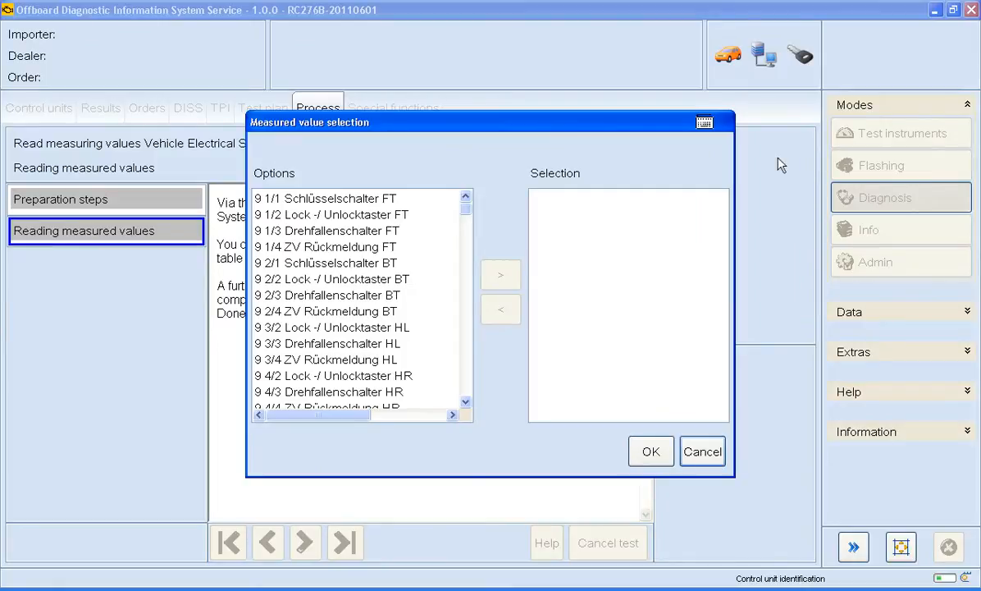
mouse_move(479, 399)
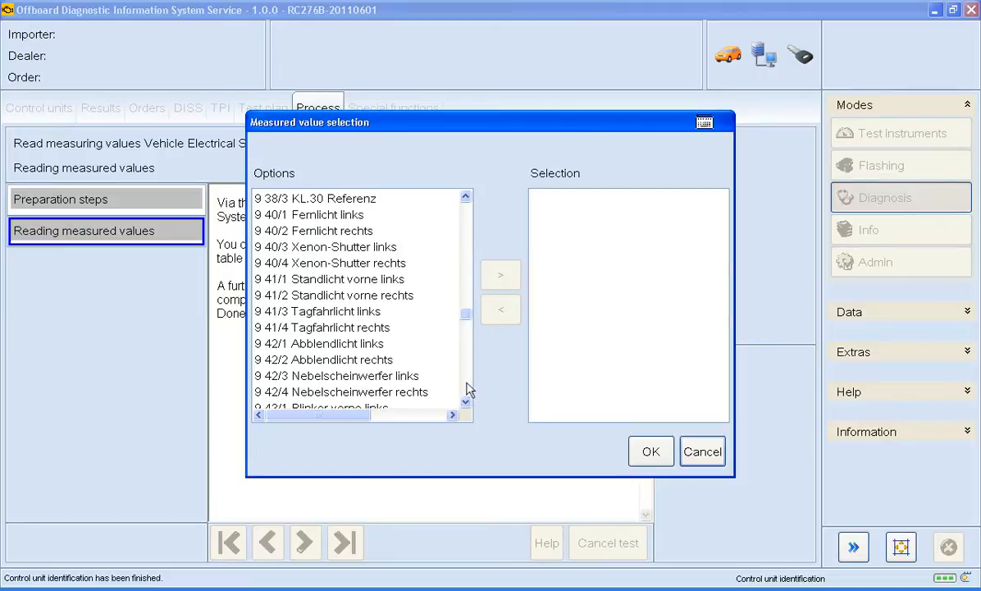
scroll(down, 3)
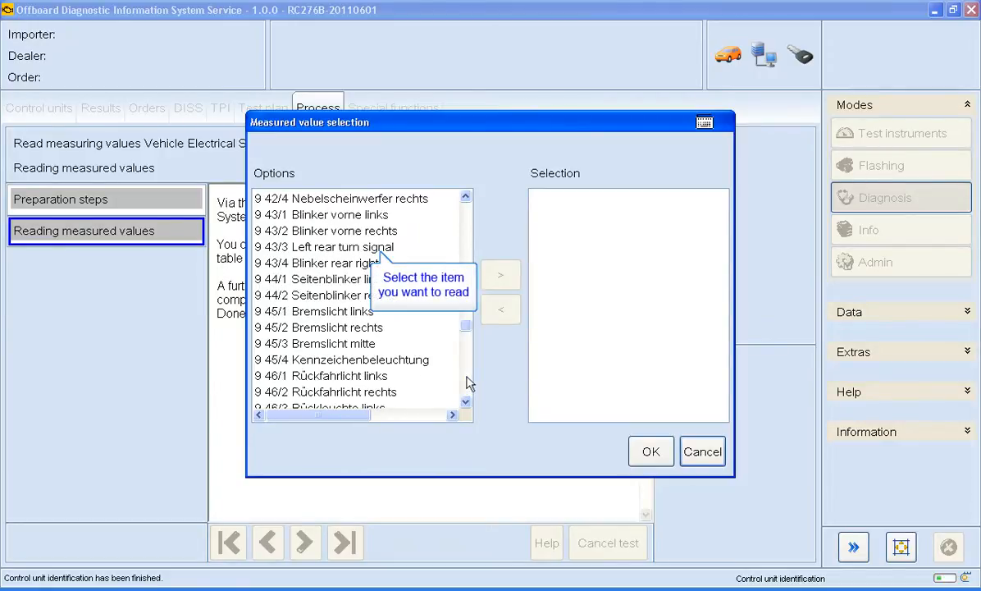
click(325, 246)
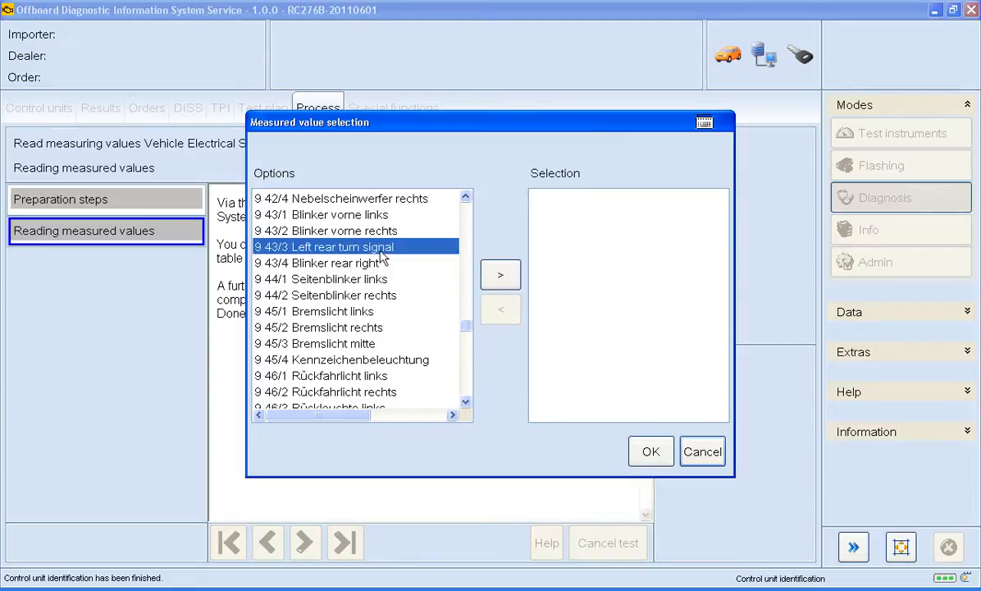
mouse_move(500, 274)
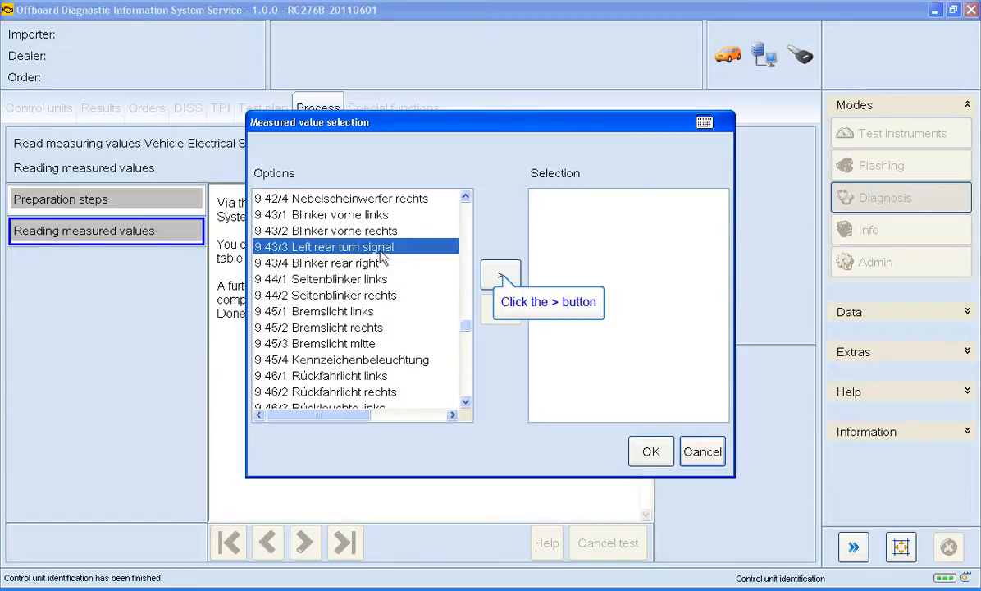
click(501, 274)
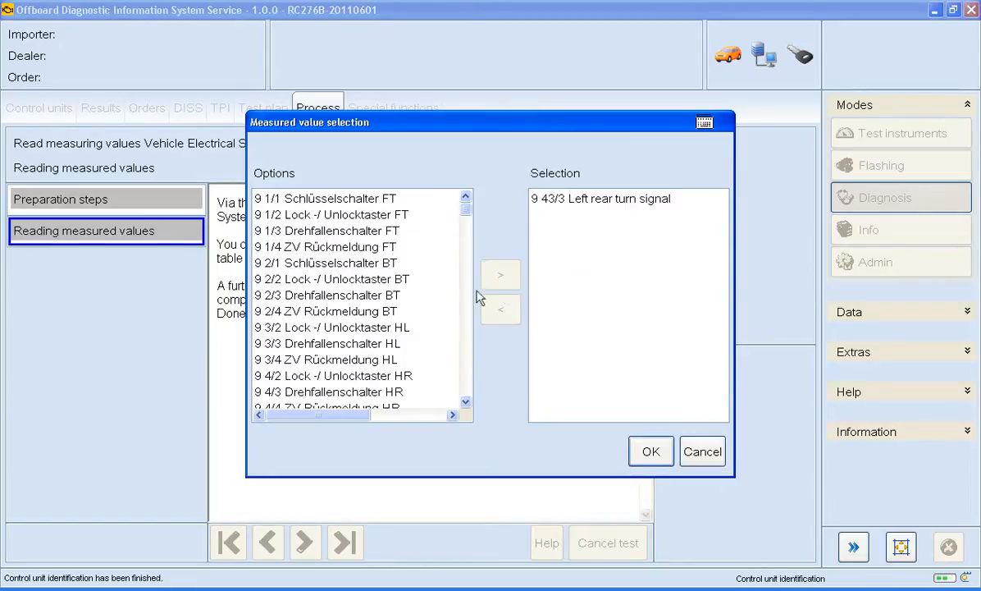
scroll(down, 3)
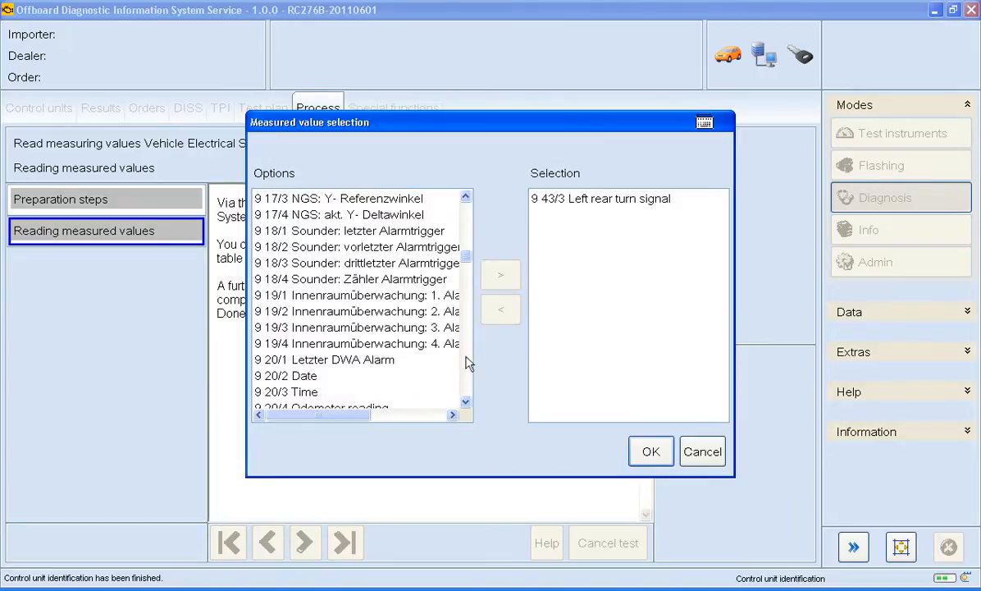
mouse_move(300, 380)
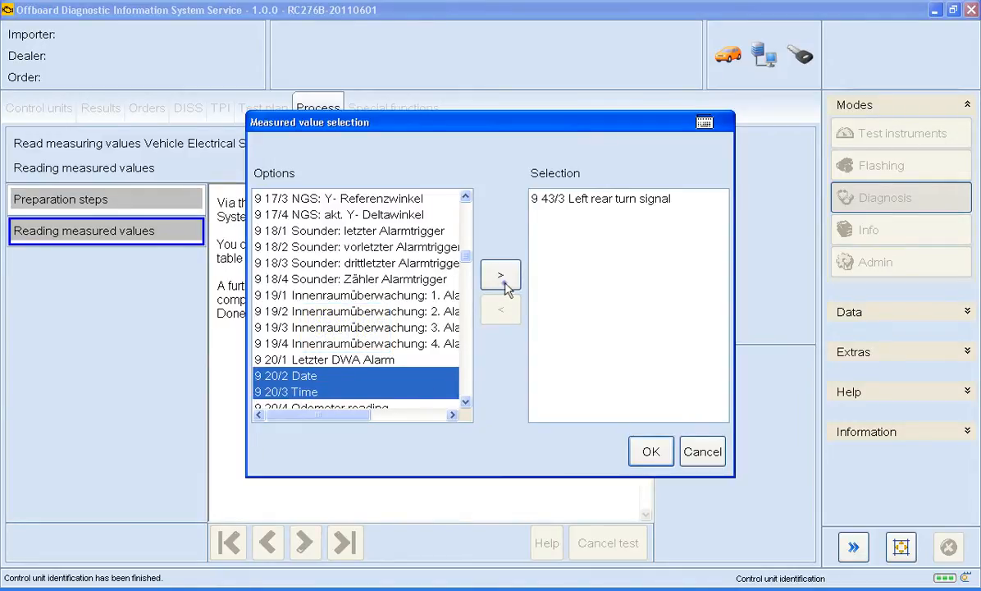
click(500, 274)
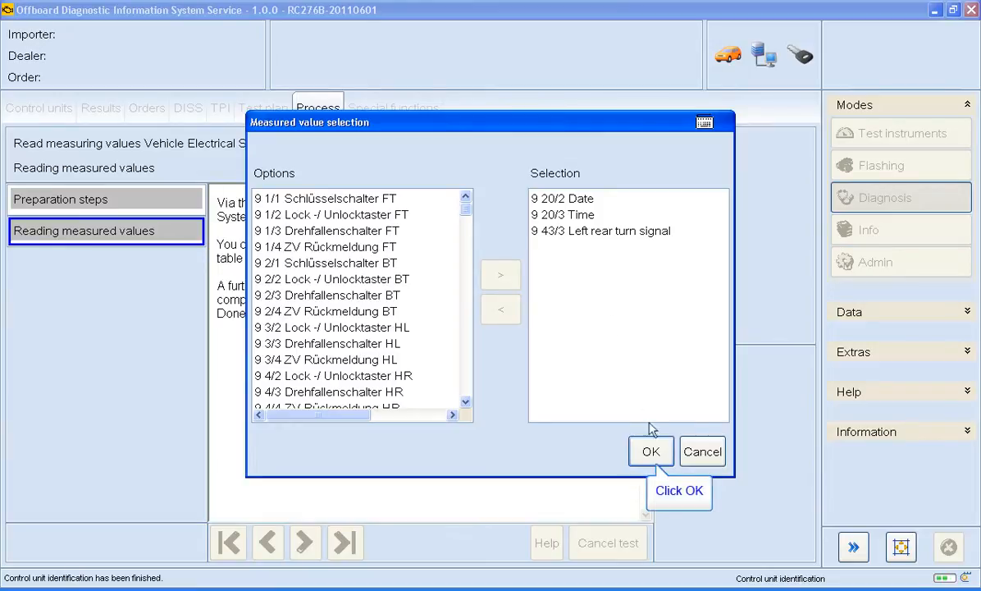
Read the values once: date 00.14.2002, time 20:03, left rear turn signal 0%
click(651, 451)
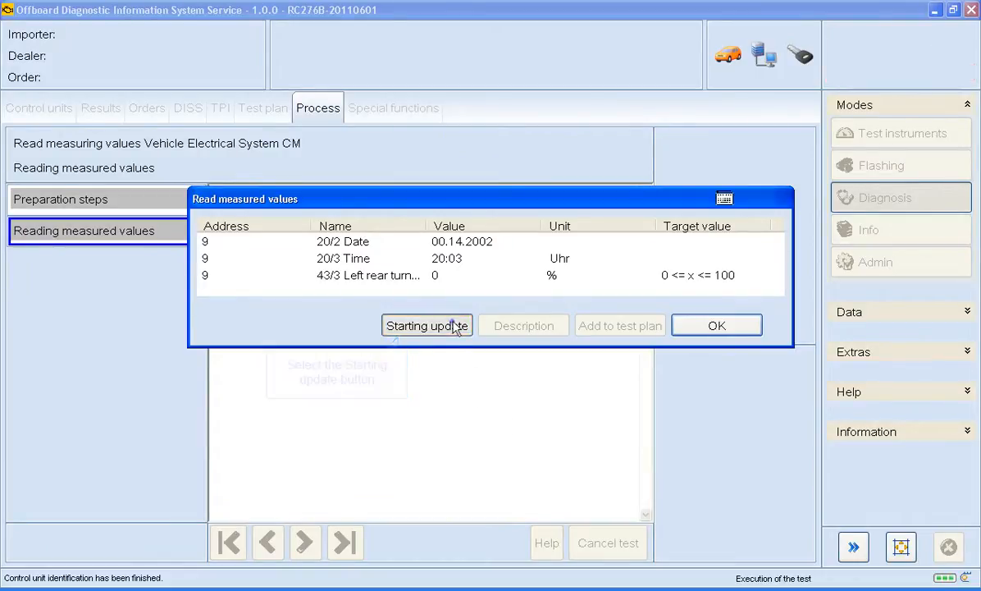
click(427, 325)
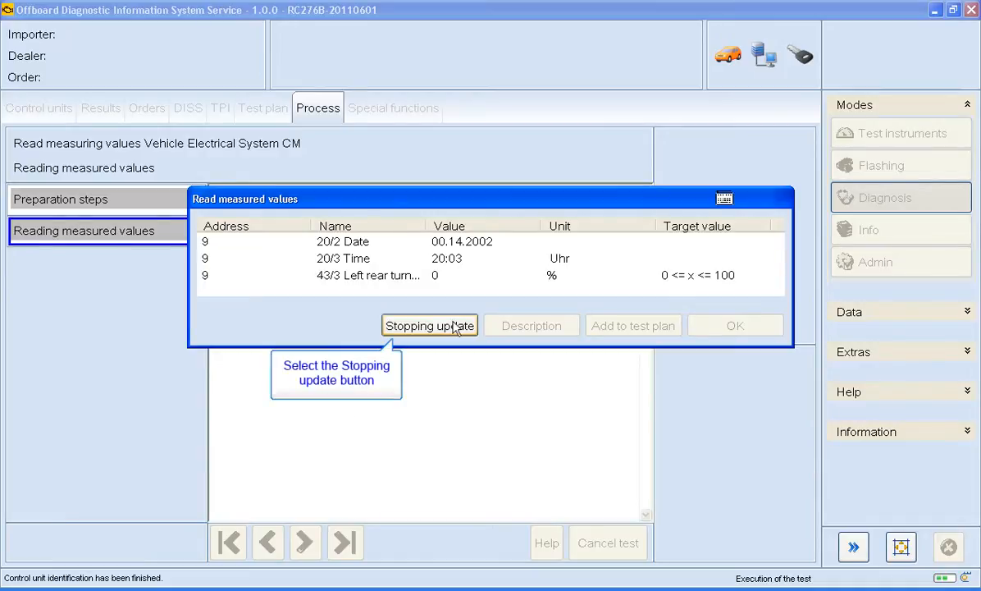
click(429, 325)
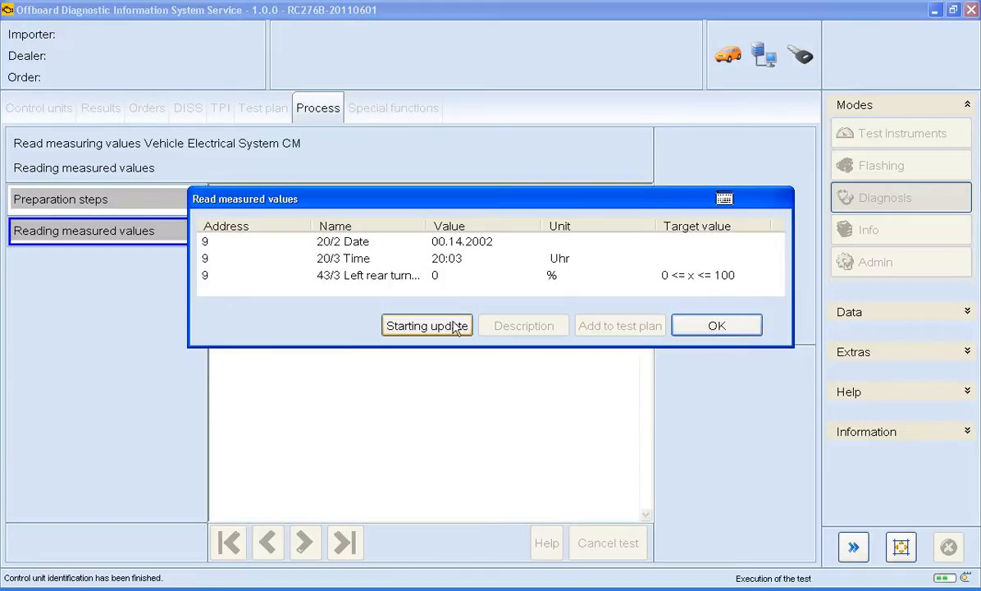
mouse_move(716, 325)
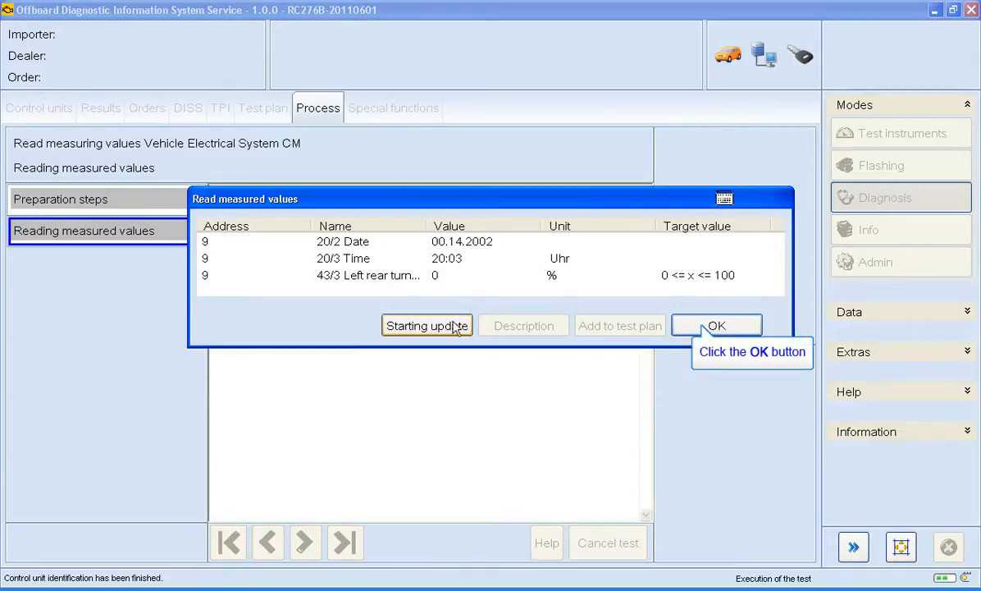
click(717, 325)
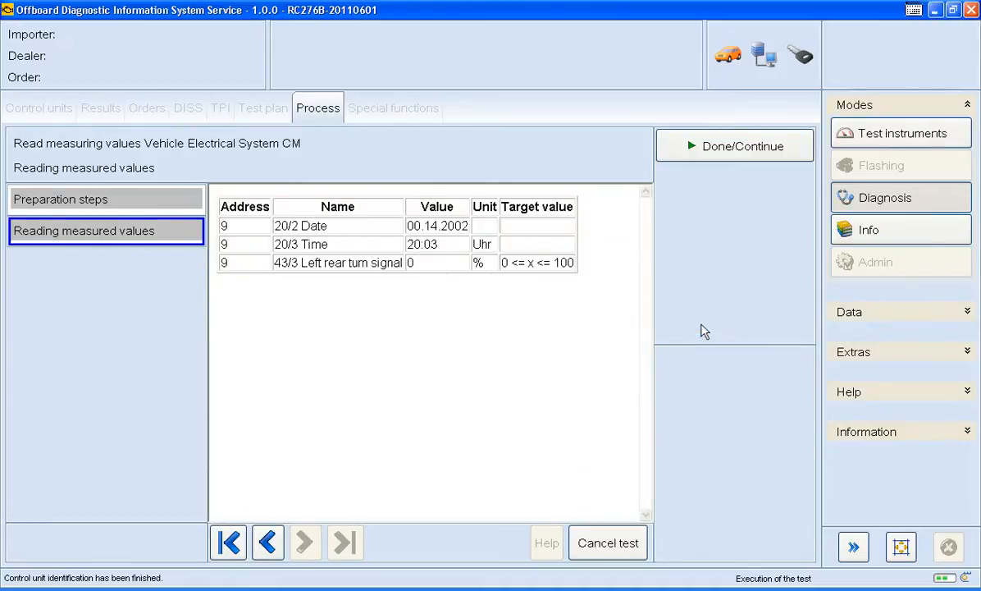
mouse_move(732, 238)
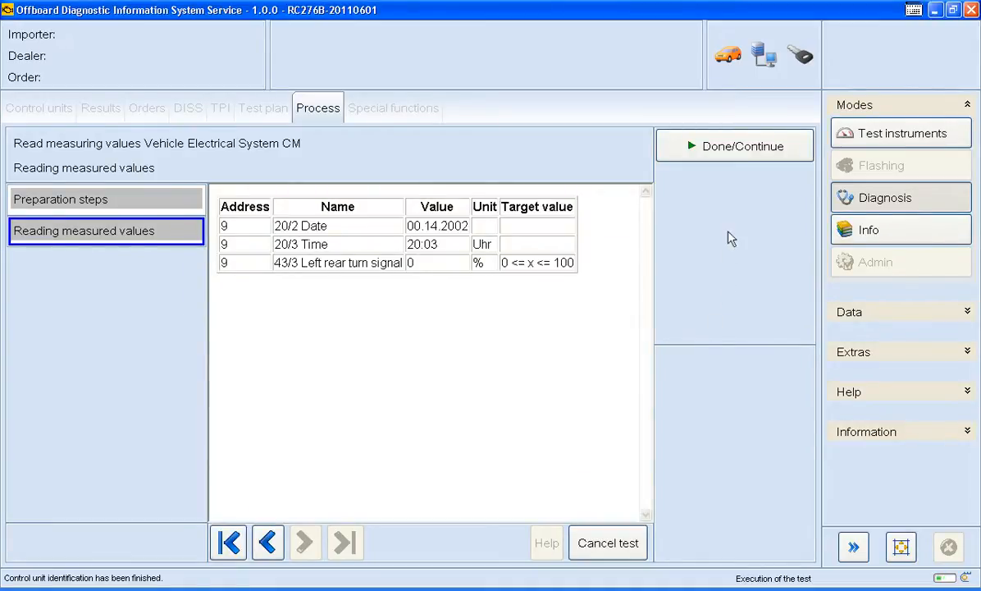
Close the readings summary table and end the test, returning to the block diagram
click(734, 145)
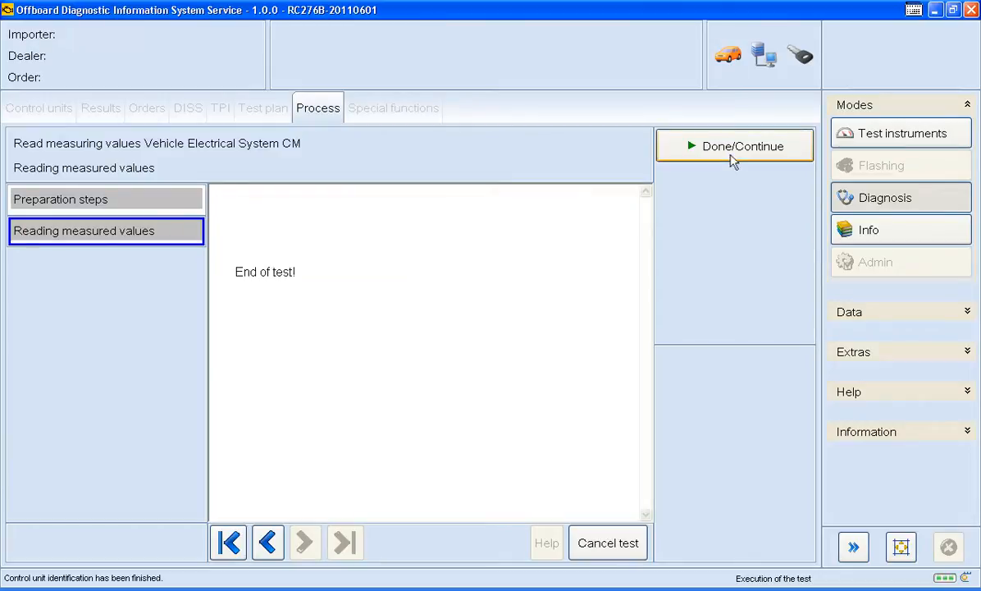
click(734, 147)
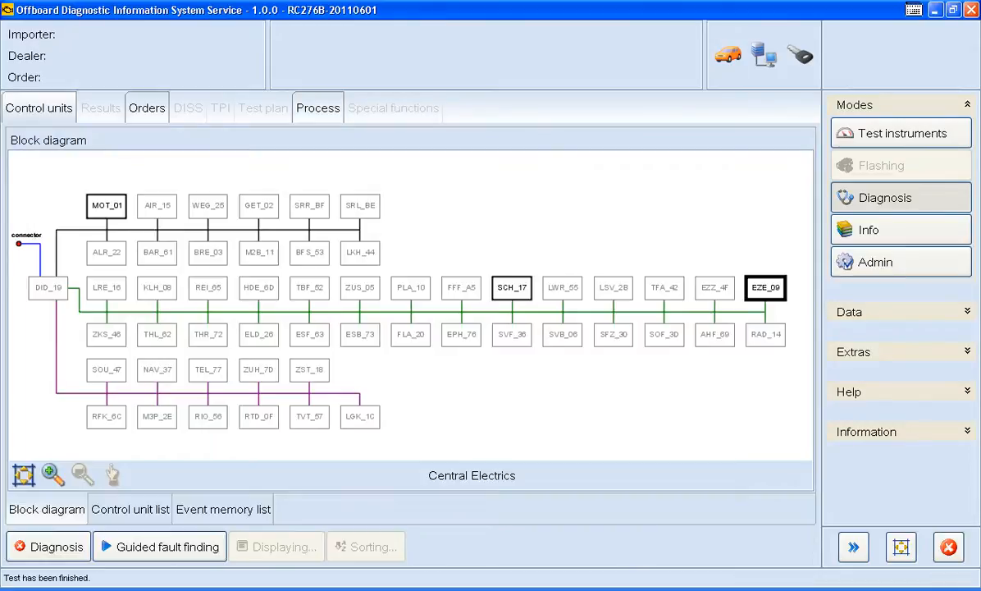